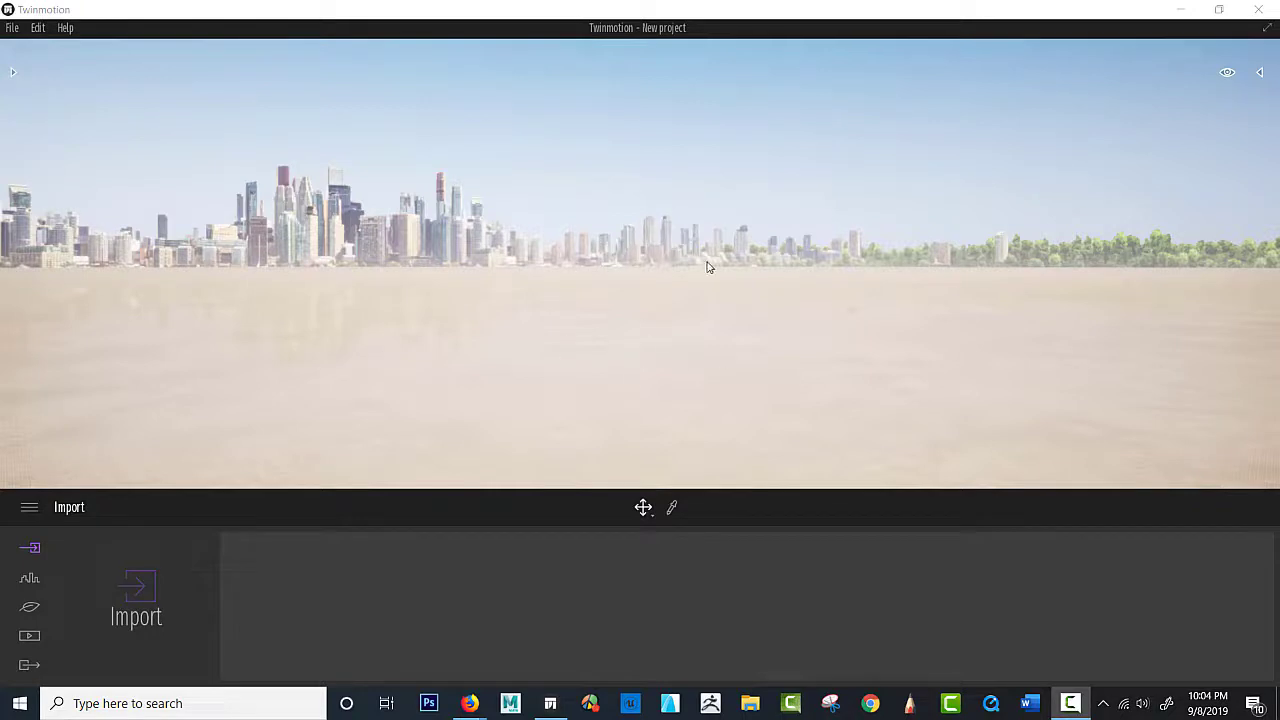
{"action": "mouse_move", "coordinate": [456, 192]}
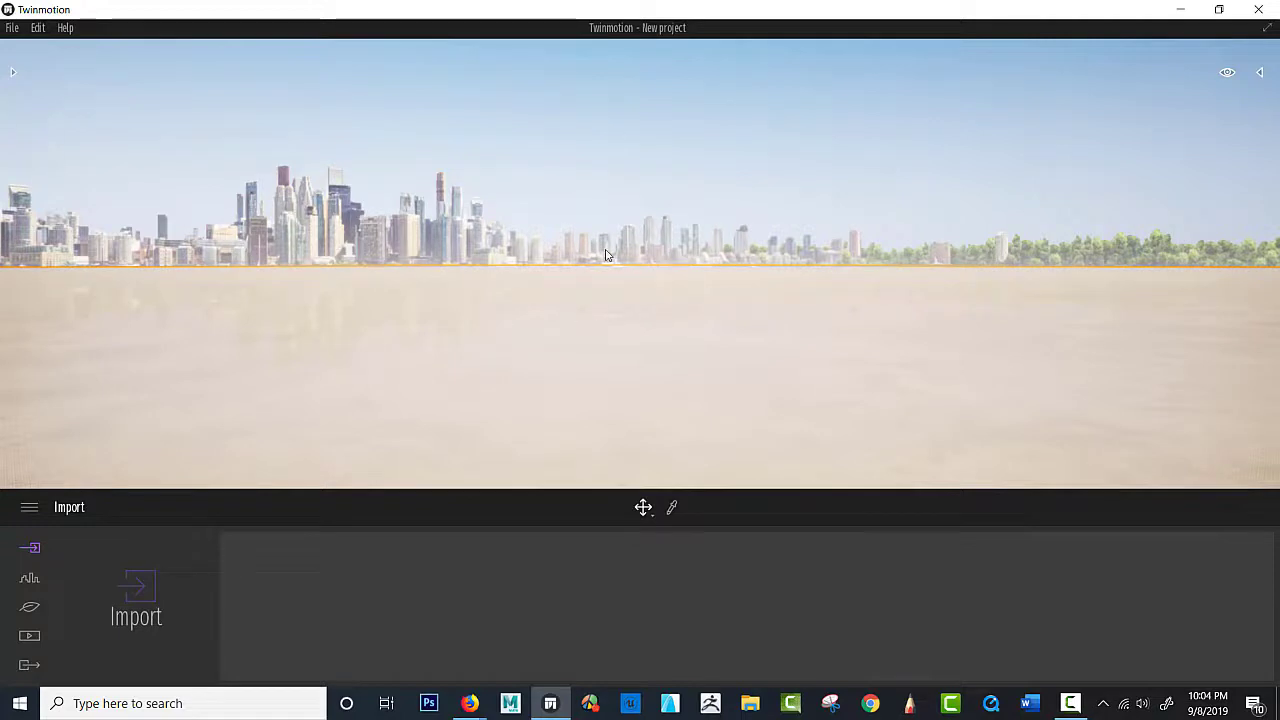
Step: Browse the help menu briefly and dismiss it without changing anything
{"action": "left_click", "coordinate": [12, 28]}
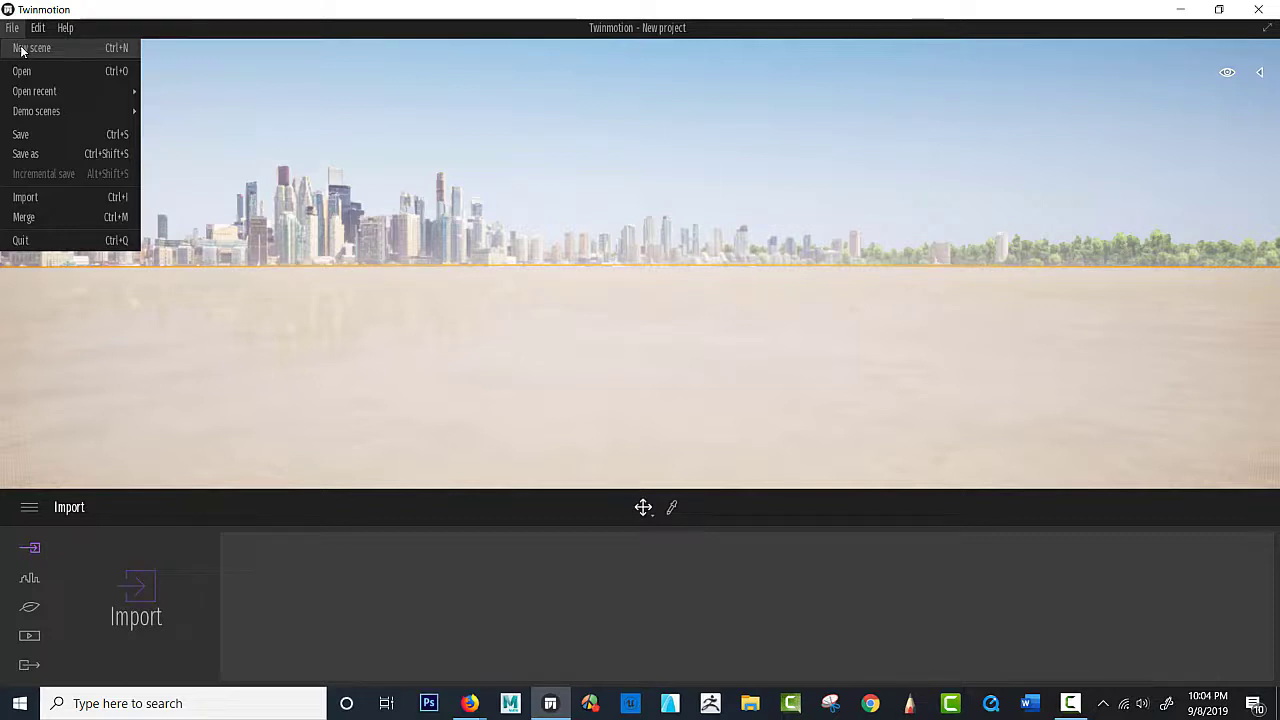
{"action": "left_click", "coordinate": [64, 28]}
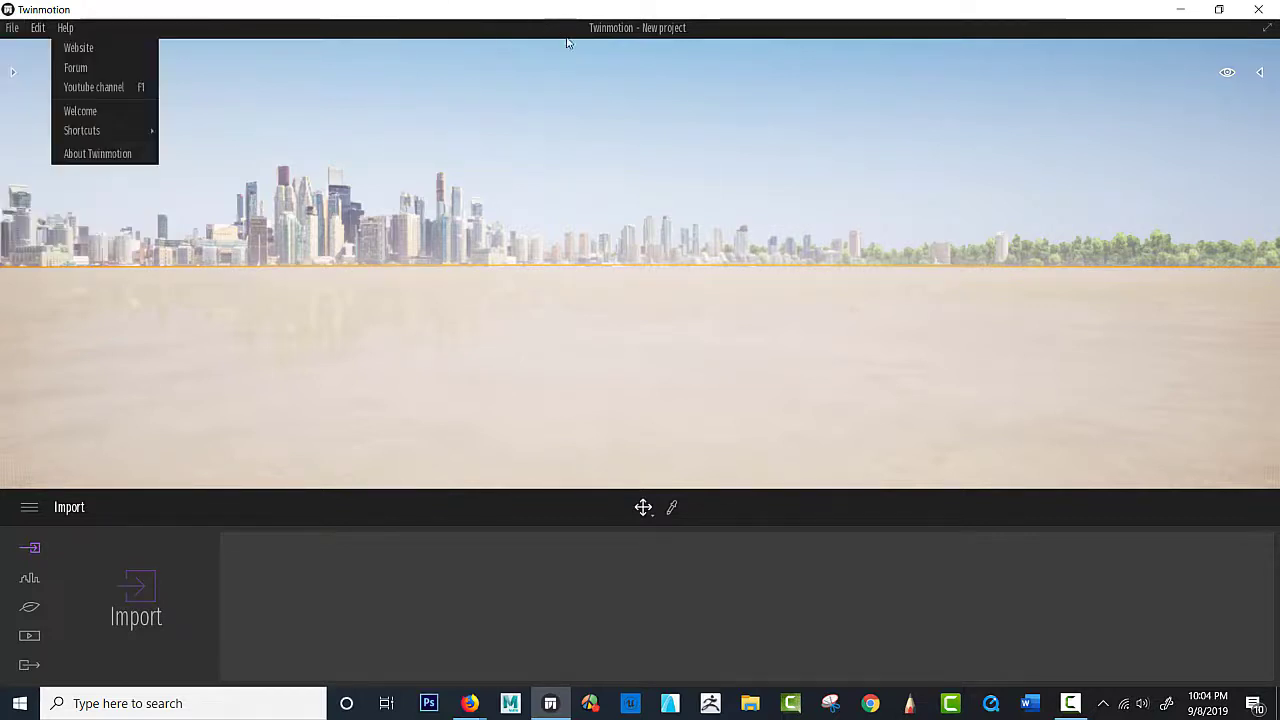
{"action": "left_click", "coordinate": [556, 390]}
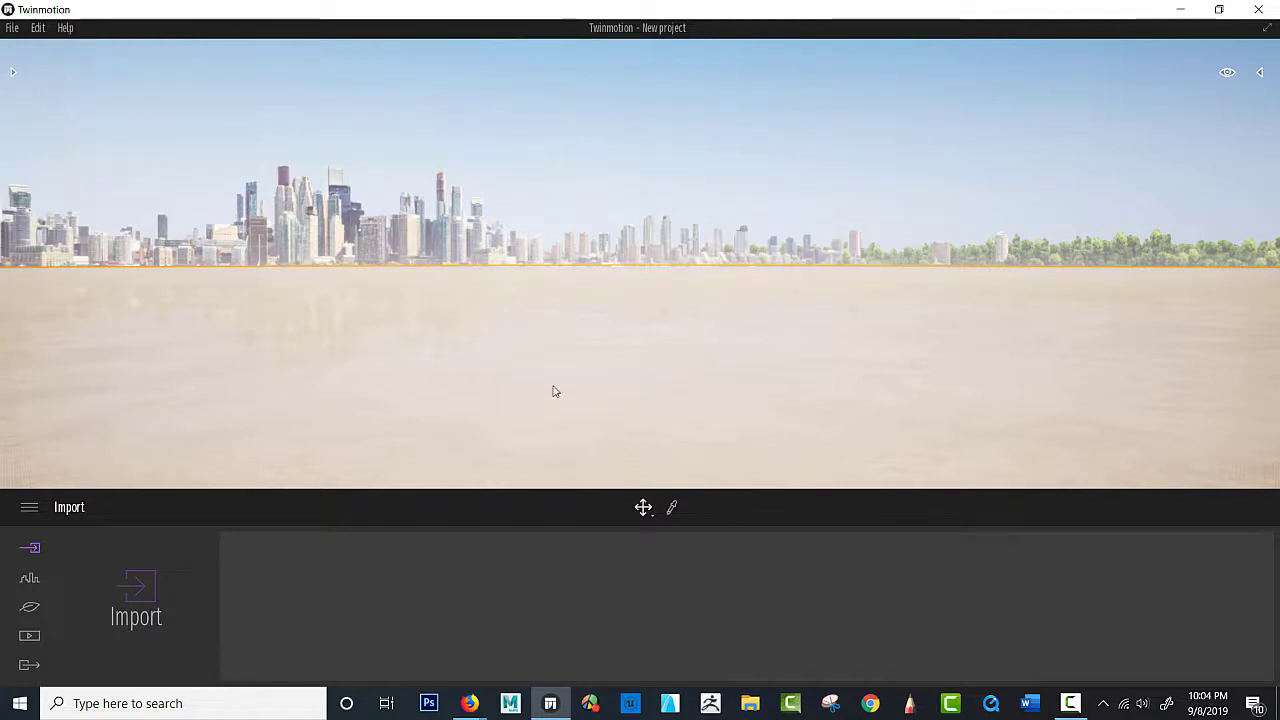
{"action": "mouse_move", "coordinate": [658, 234]}
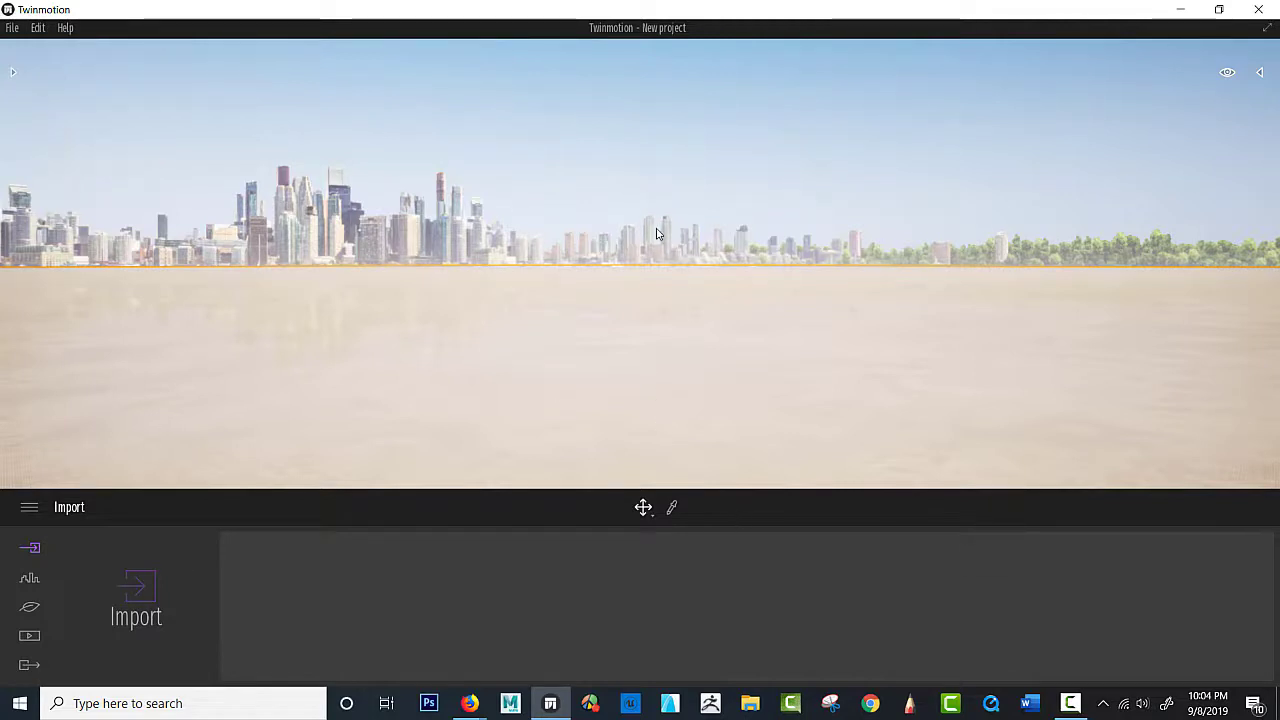
{"action": "mouse_move", "coordinate": [632, 332]}
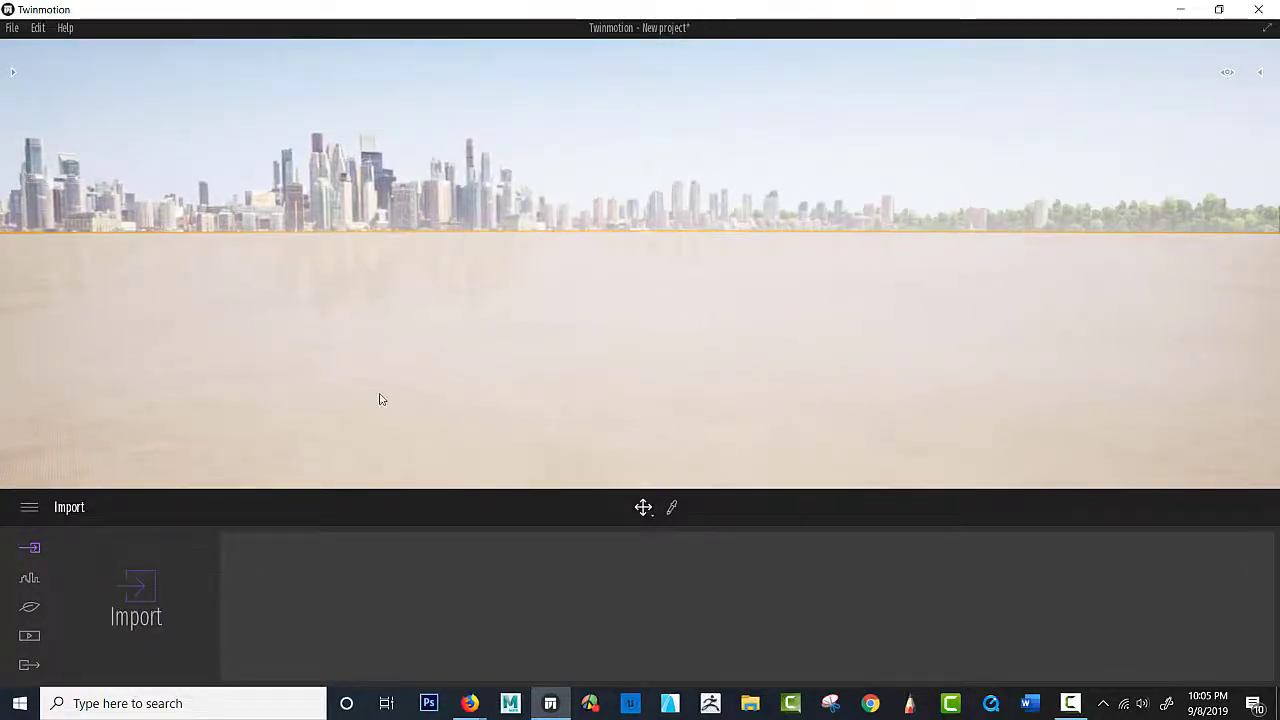
Step: Drag the Box 10m primitive from the library onto the empty ground
{"action": "left_click", "coordinate": [12, 72]}
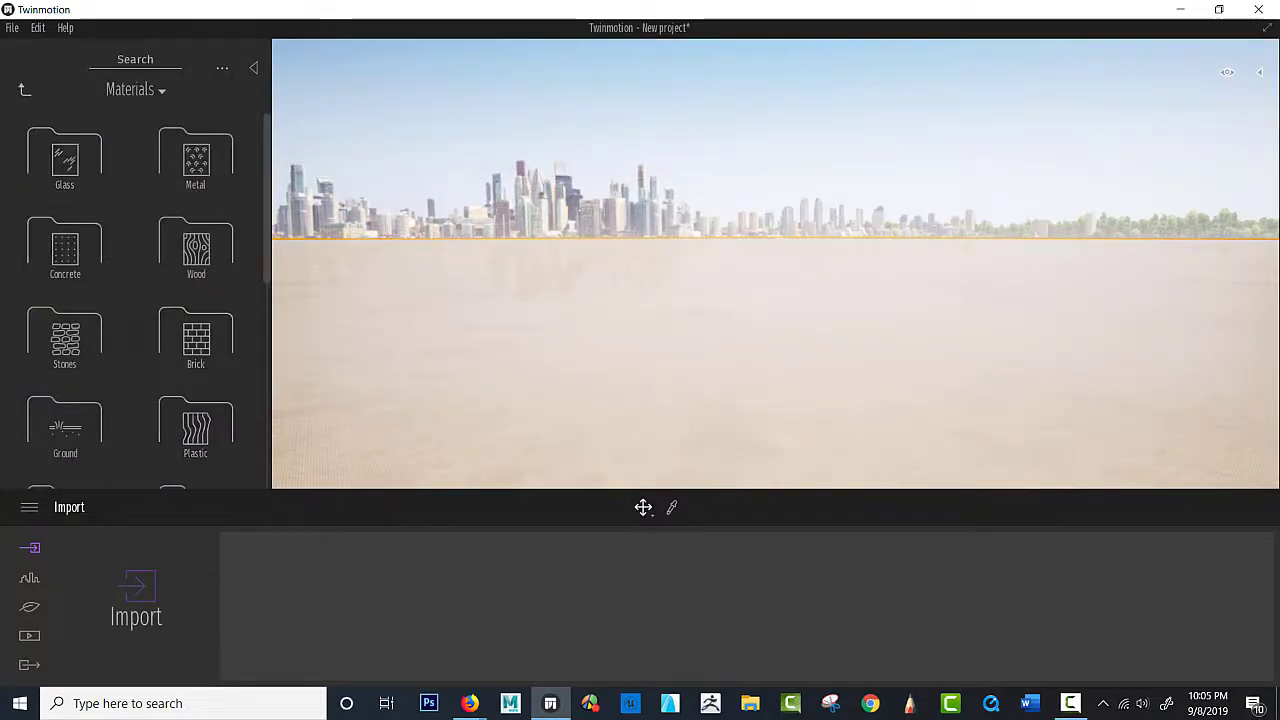
{"action": "left_click", "coordinate": [24, 90]}
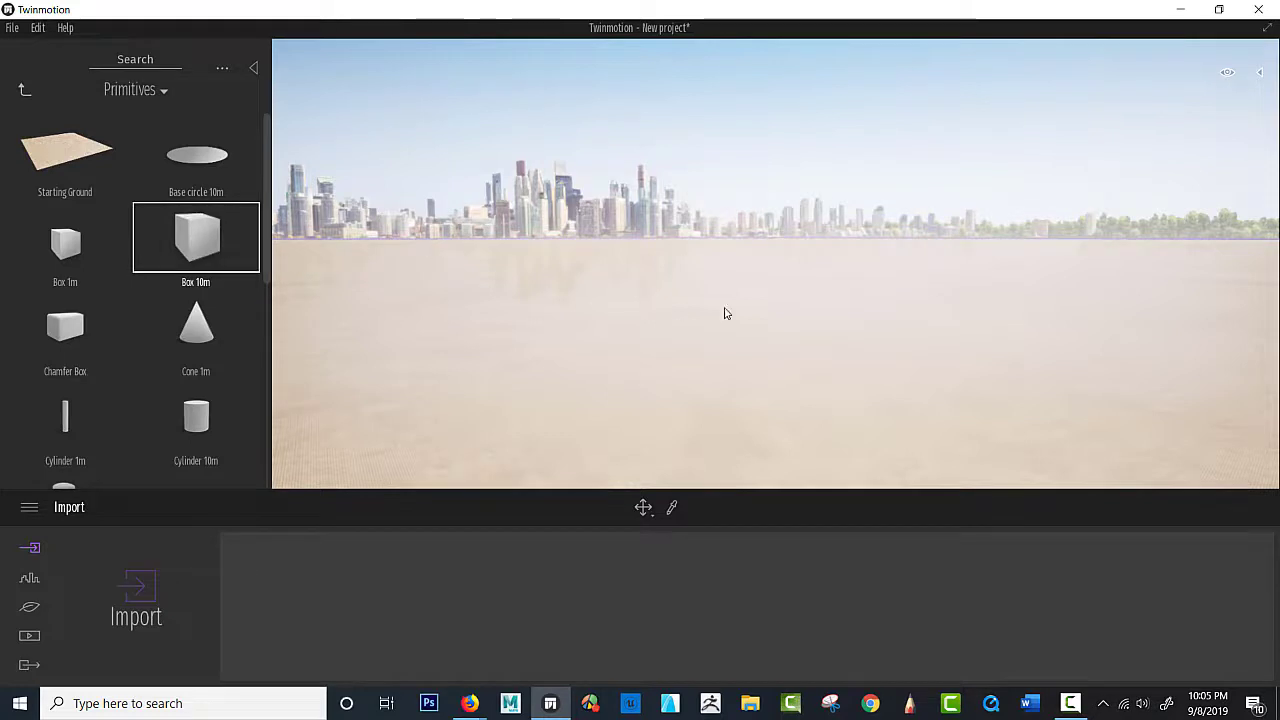
{"action": "left_click_drag", "start_coordinate": [196, 236], "coordinate": [710, 310]}
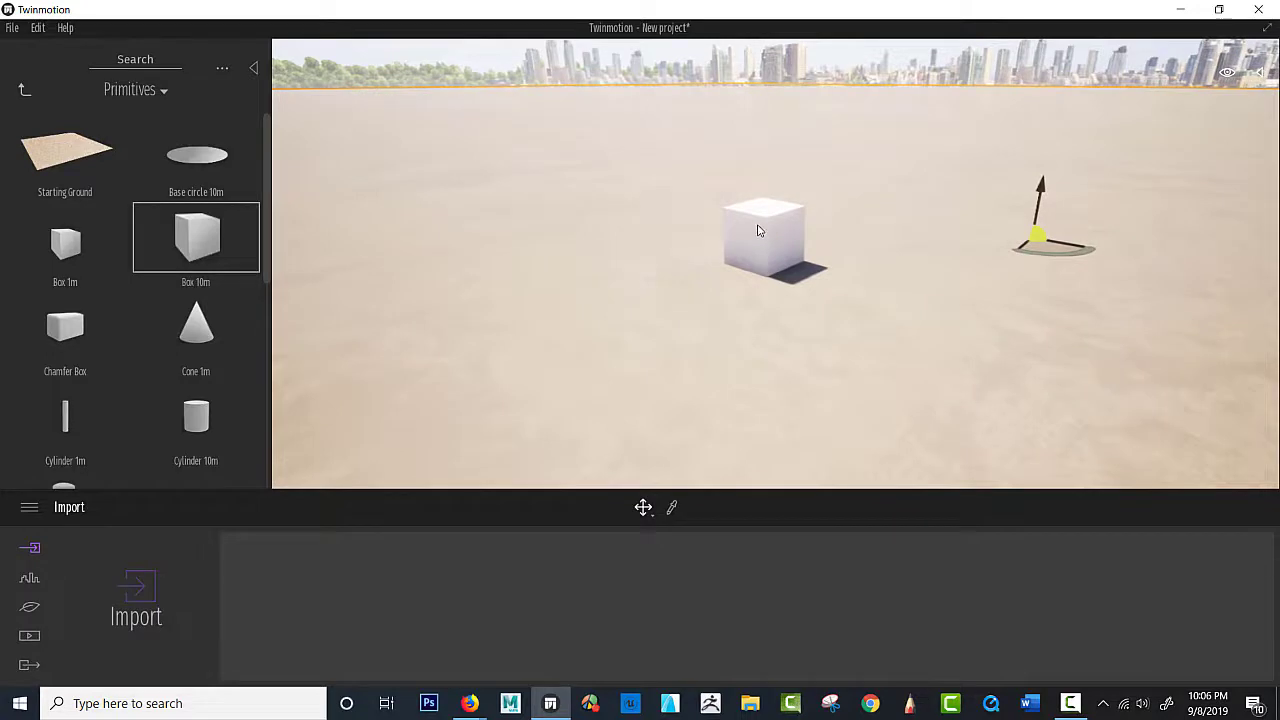
Step: Select the 10 m box and shift it slightly across the ground
{"action": "left_click", "coordinate": [764, 236]}
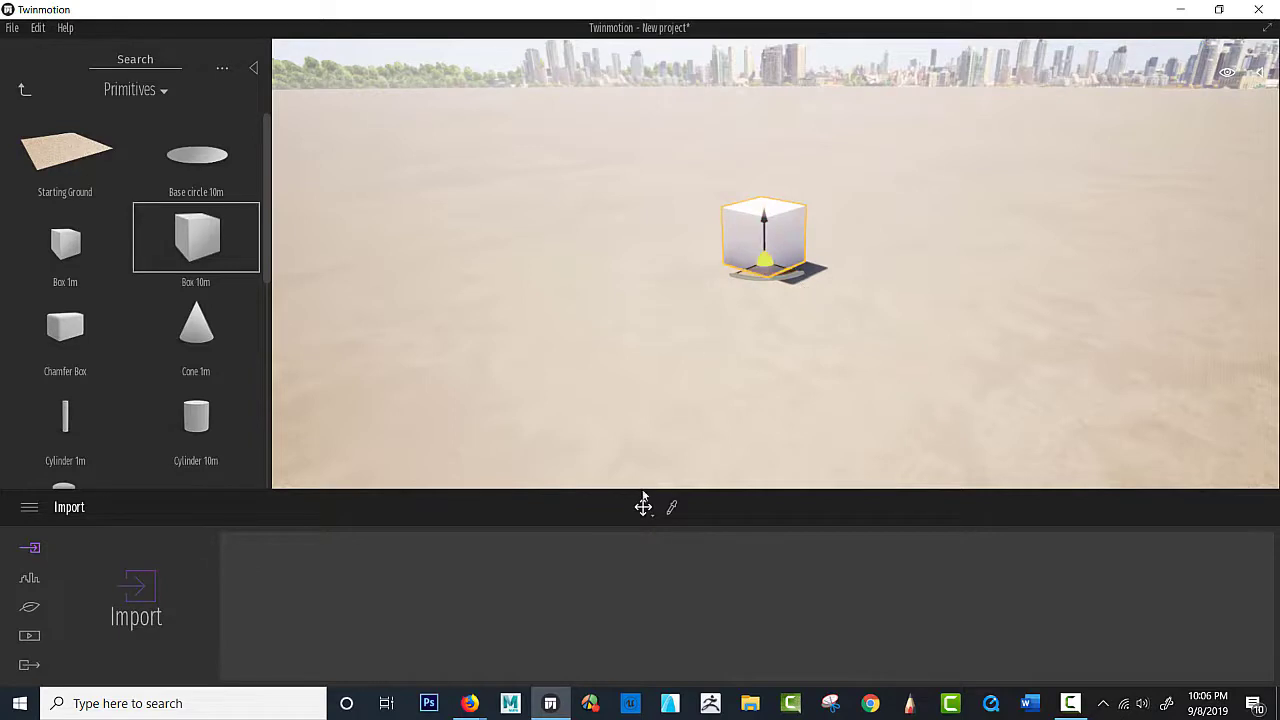
{"action": "mouse_move", "coordinate": [636, 512]}
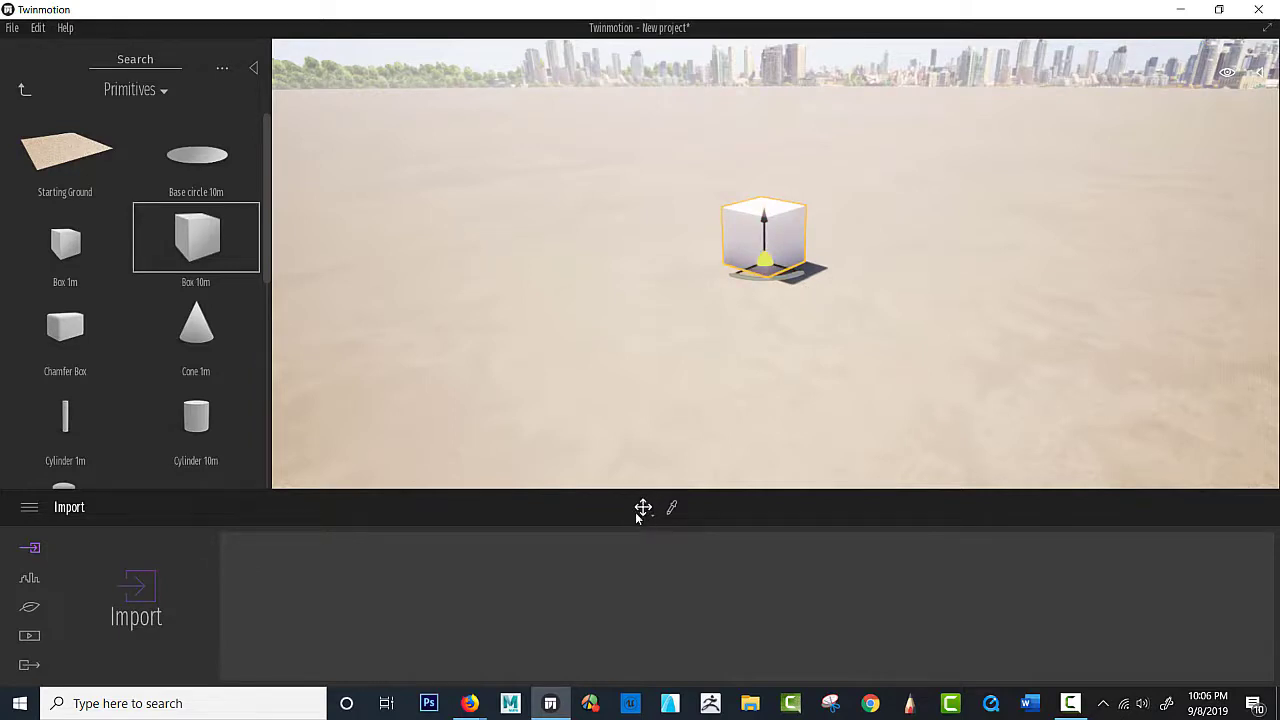
{"action": "mouse_move", "coordinate": [644, 508]}
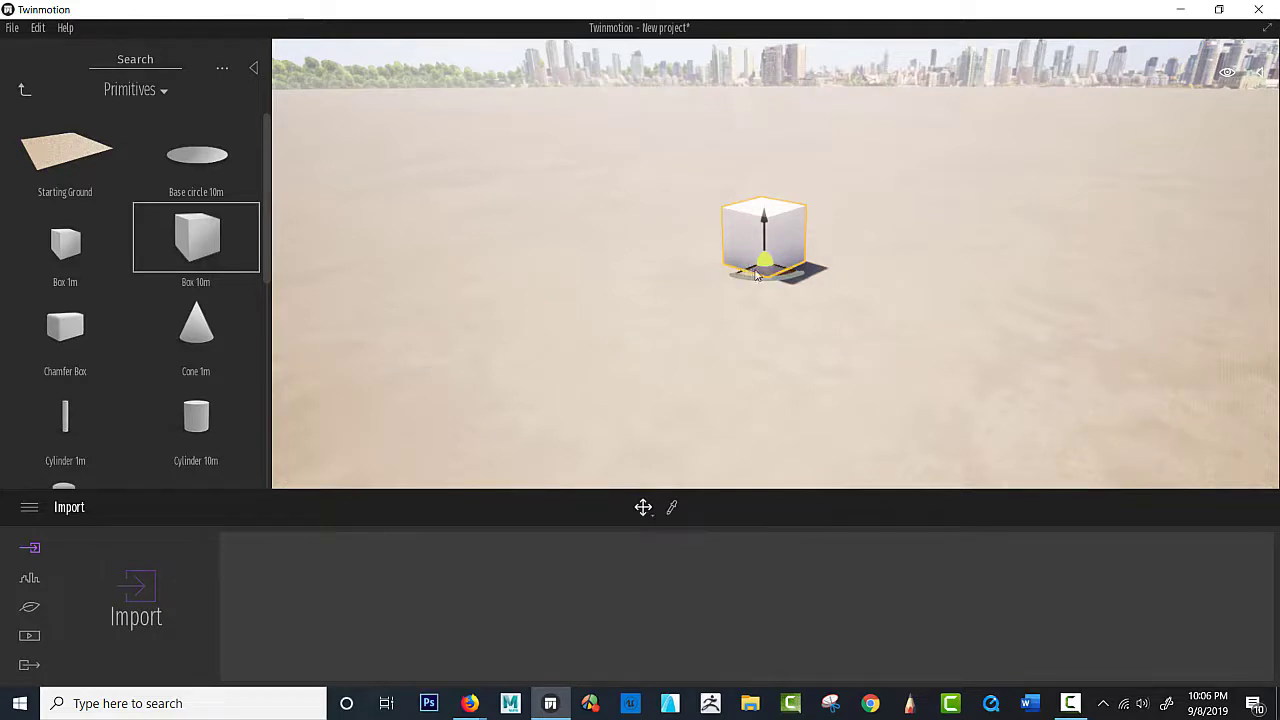
{"action": "left_click_drag", "start_coordinate": [764, 240], "coordinate": [844, 276]}
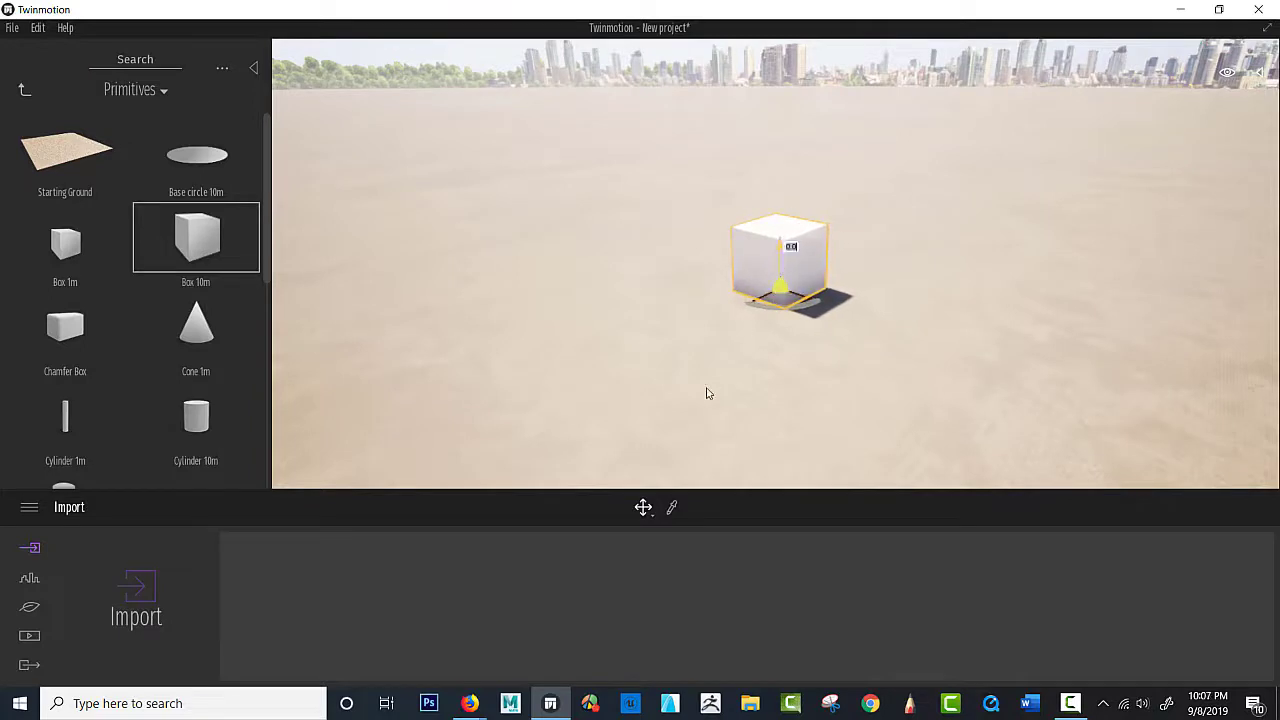
Step: Rotate the box around its base and back toward upright, leaving it at an angle
{"action": "left_click", "coordinate": [644, 508]}
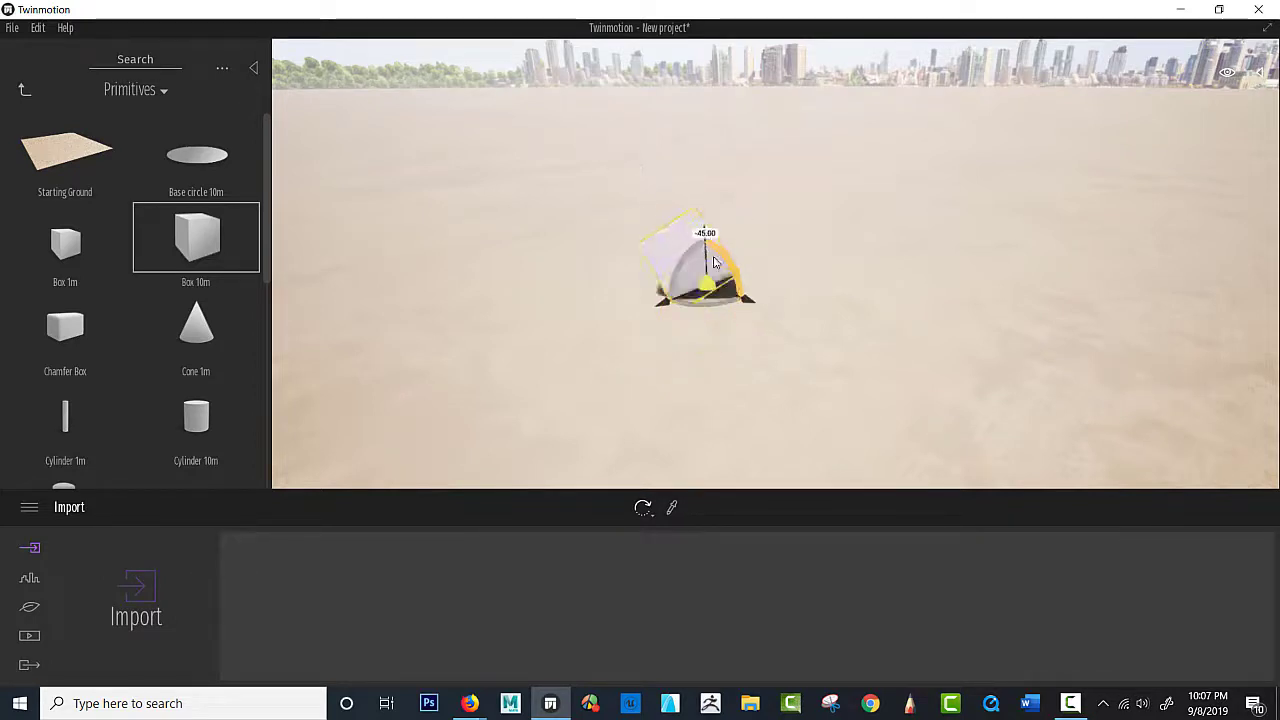
{"action": "left_click_drag", "start_coordinate": [708, 232], "coordinate": [710, 244]}
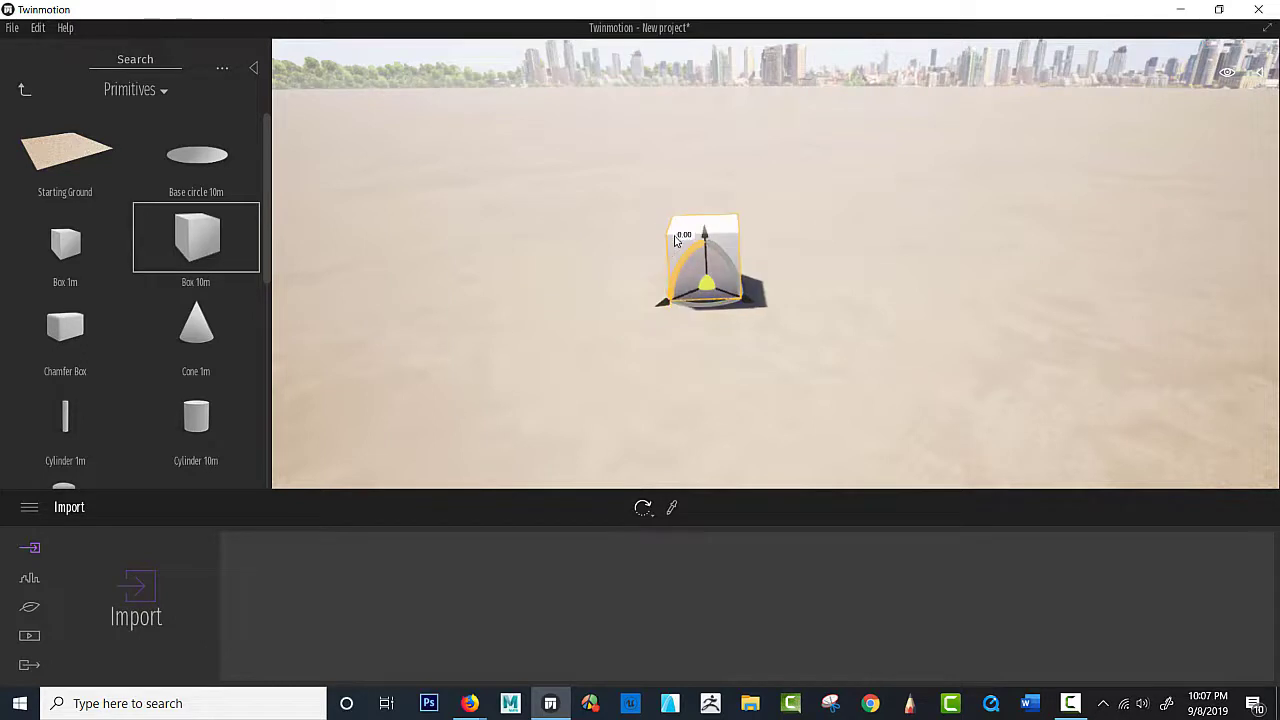
{"action": "left_click_drag", "start_coordinate": [680, 240], "coordinate": [724, 250]}
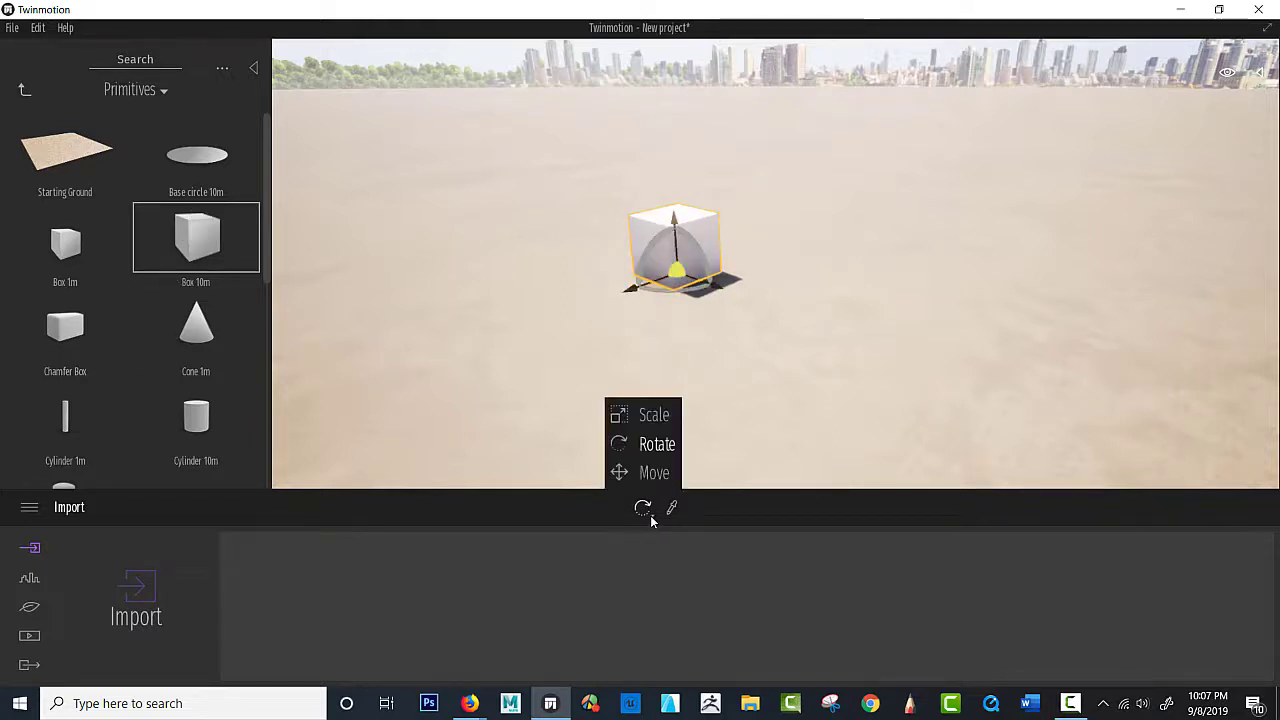
{"action": "mouse_move", "coordinate": [652, 414]}
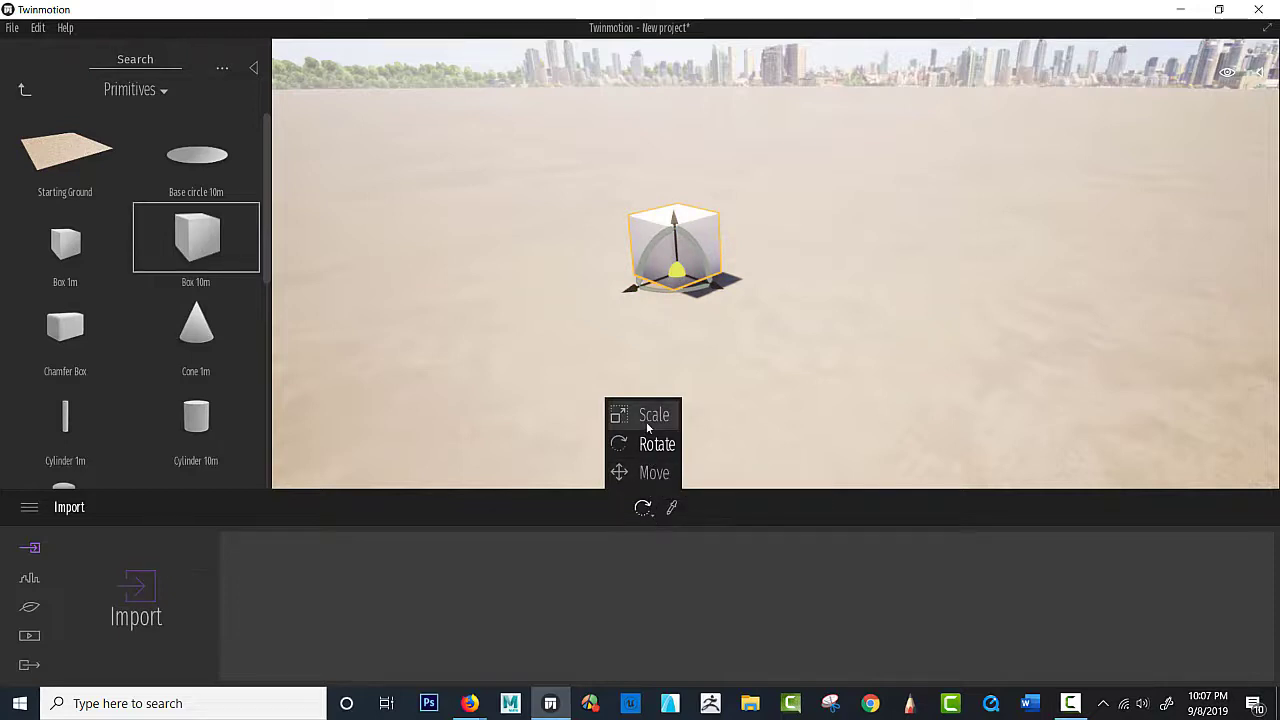
Step: Scale the box into a large, tall, thin wall standing on the ground
{"action": "left_click", "coordinate": [652, 414]}
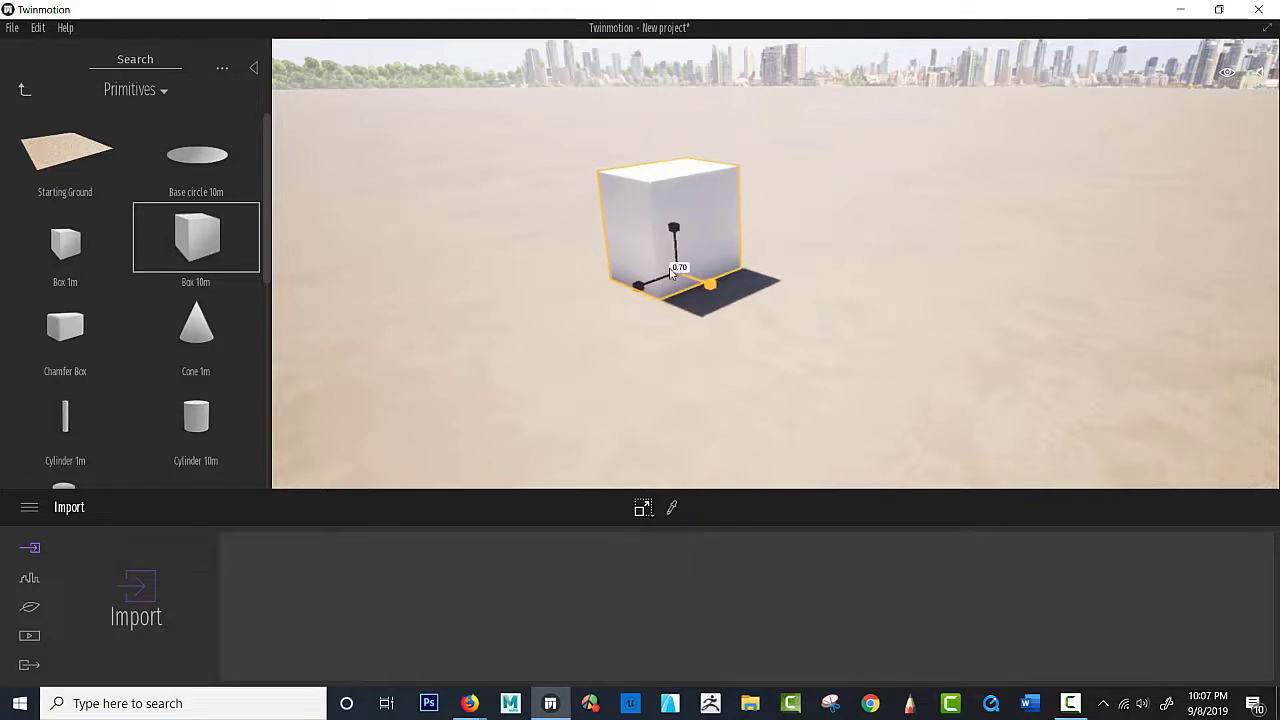
{"action": "left_click_drag", "start_coordinate": [680, 270], "coordinate": [648, 288]}
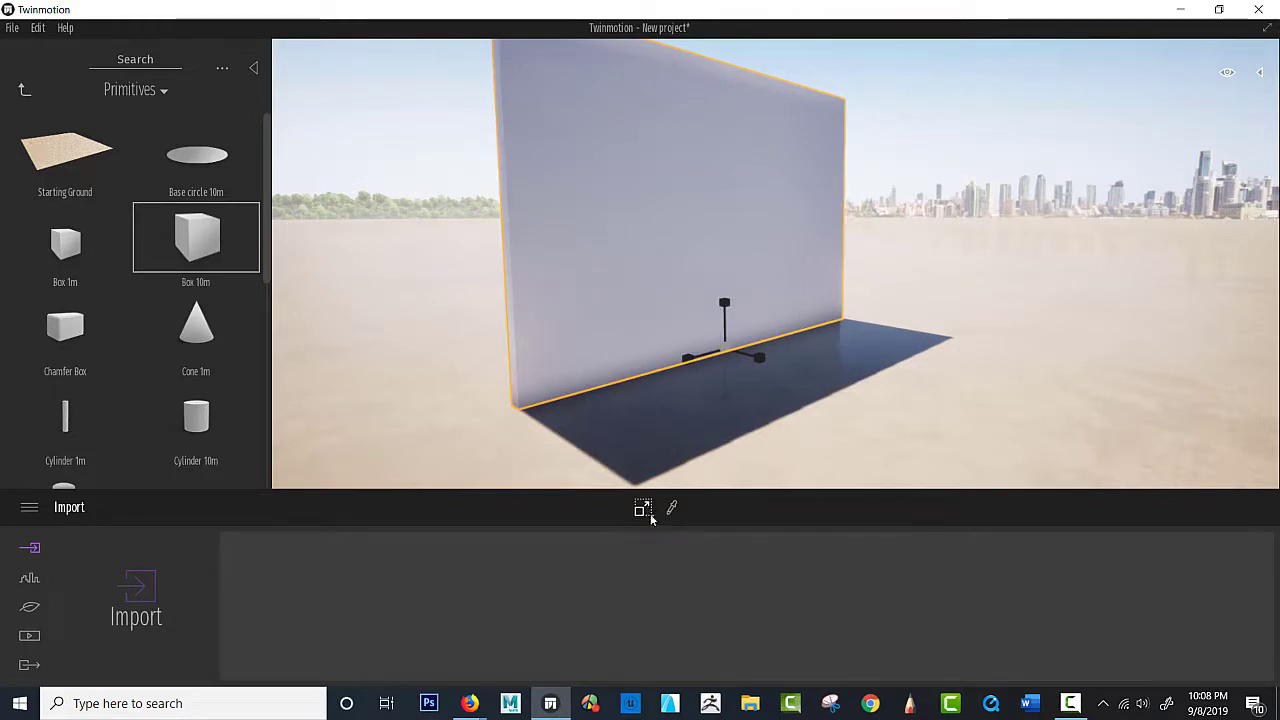
Step: Move the wall farther back on the ground and slightly adjust its proportions
{"action": "left_click", "coordinate": [640, 510]}
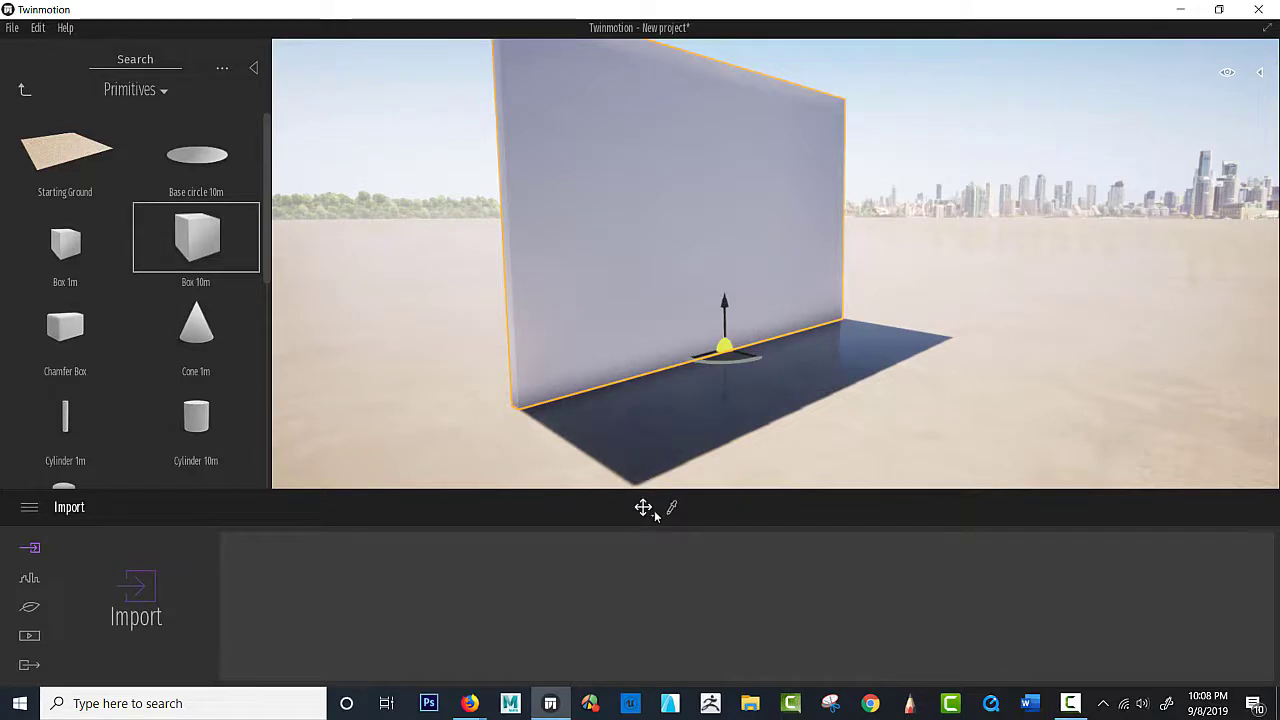
{"action": "left_click", "coordinate": [644, 508]}
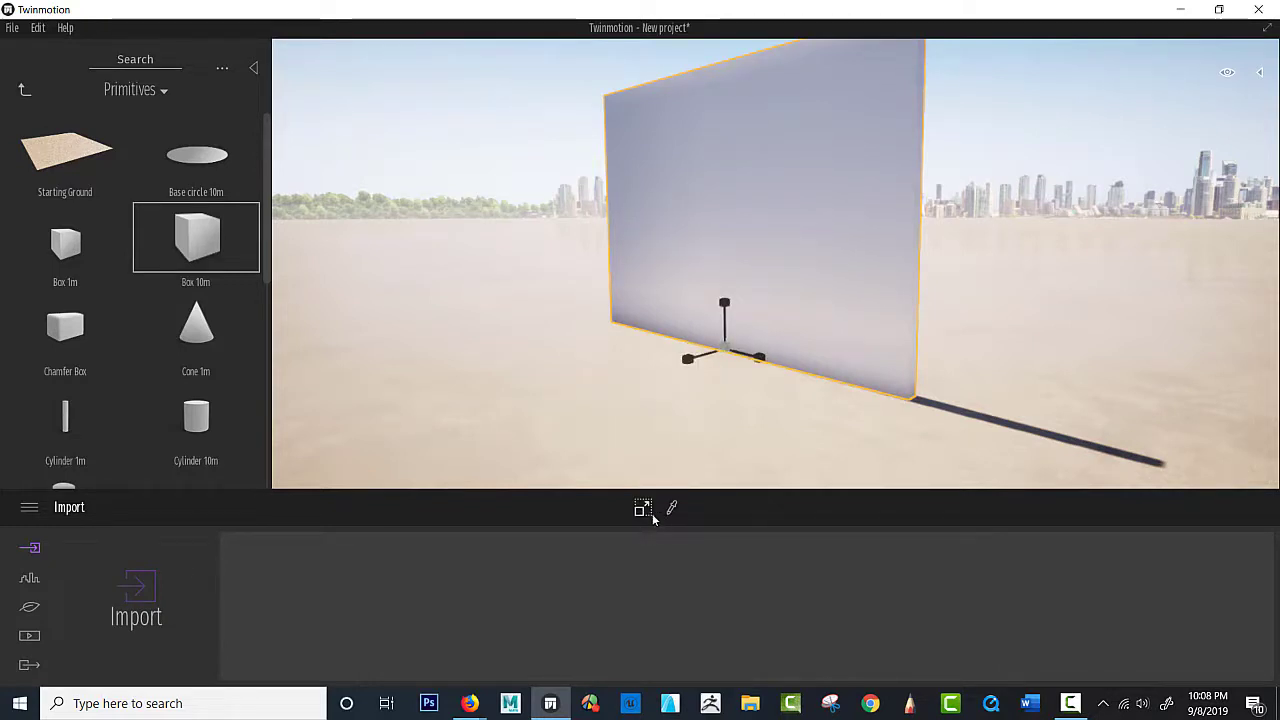
{"action": "left_click", "coordinate": [644, 508]}
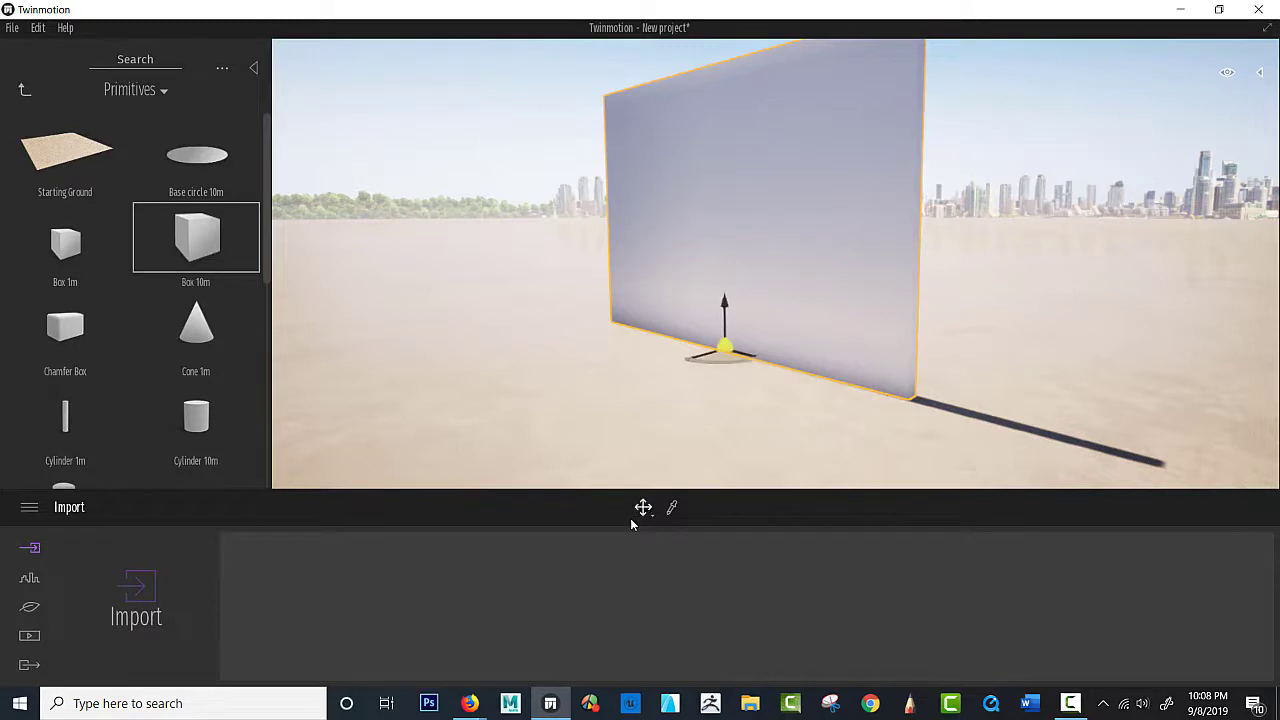
{"action": "left_click", "coordinate": [644, 508]}
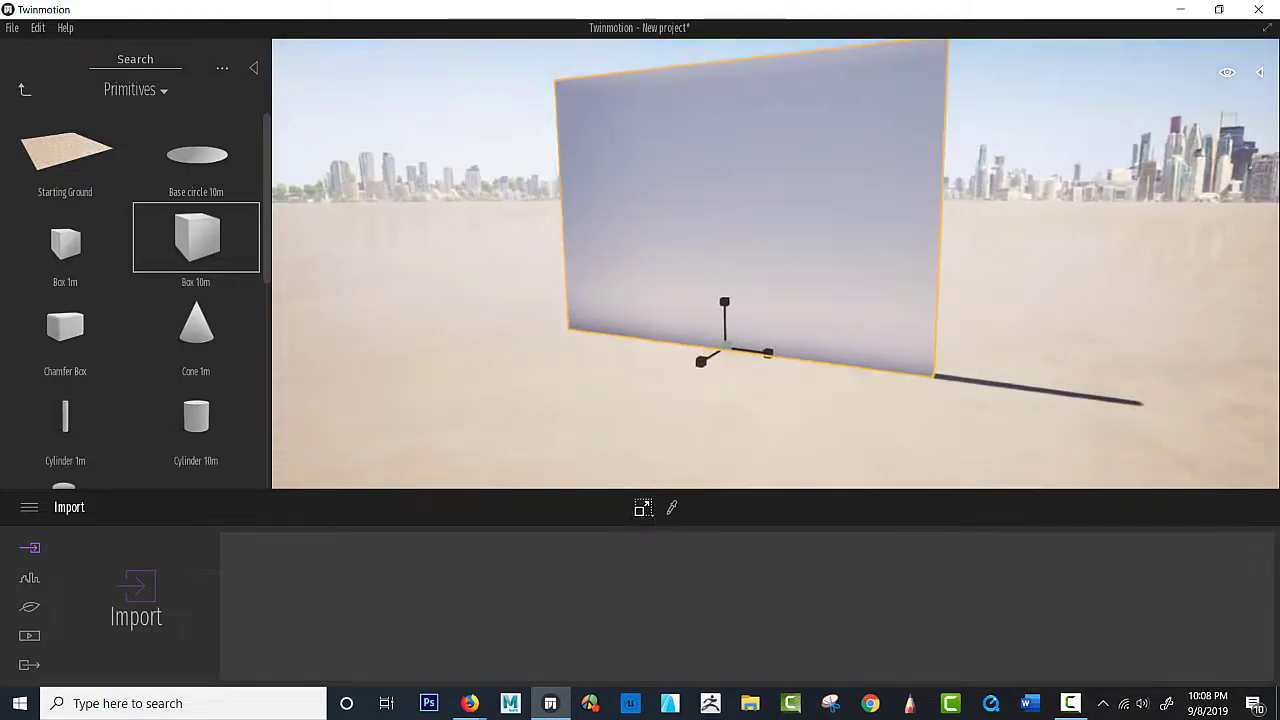
Step: Place a Chamfer Box primitive on the ground in front of the wall and adjust its position
{"action": "left_click", "coordinate": [64, 324]}
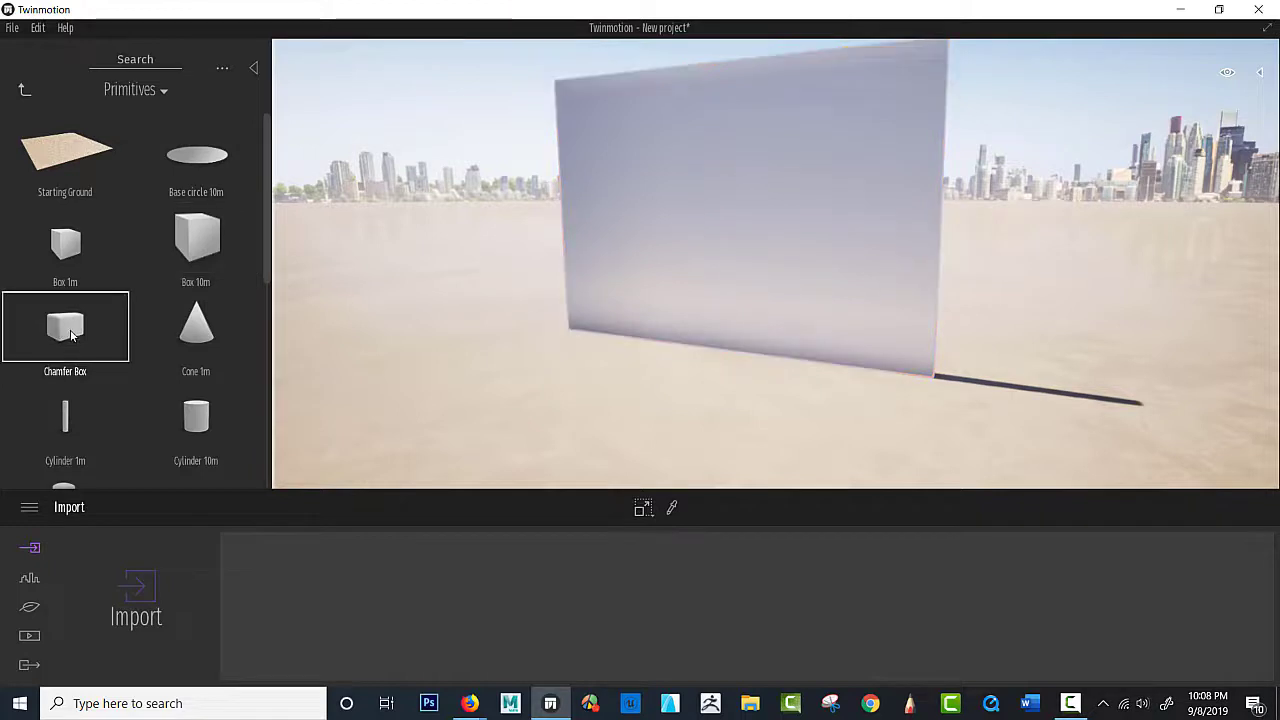
{"action": "mouse_move", "coordinate": [438, 360]}
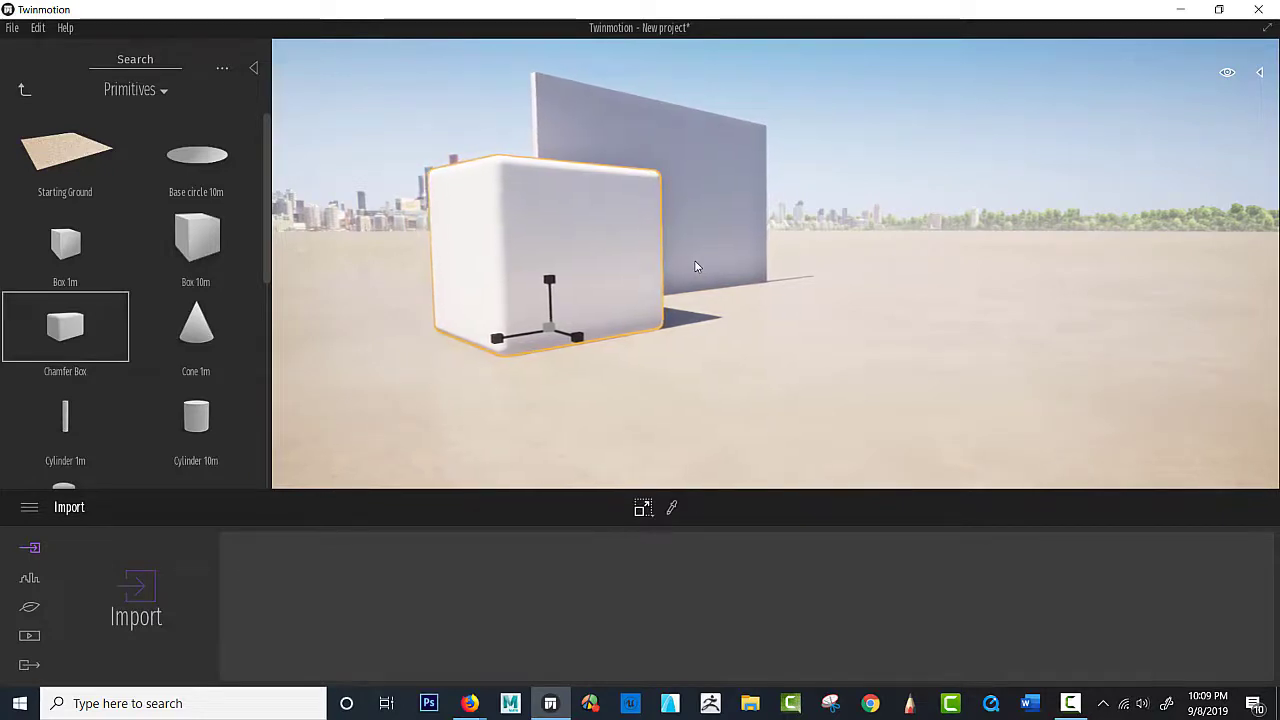
{"action": "left_click", "coordinate": [644, 508]}
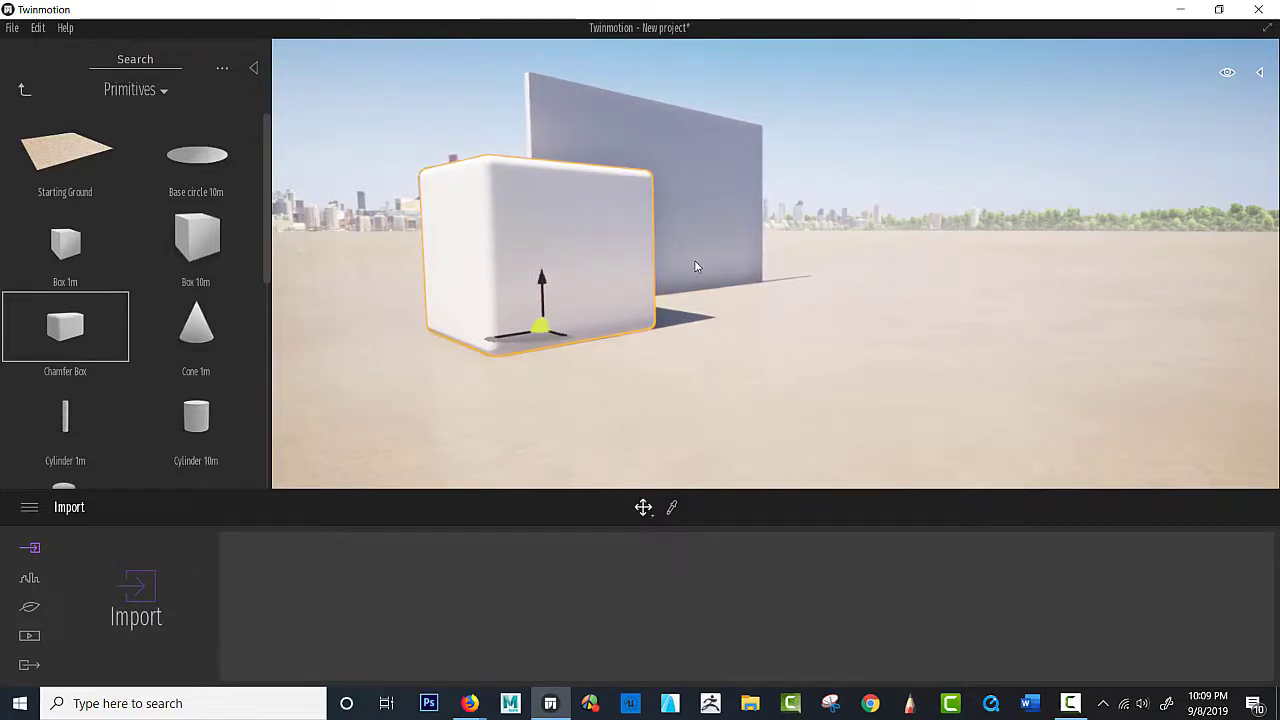
{"action": "left_click", "coordinate": [644, 508]}
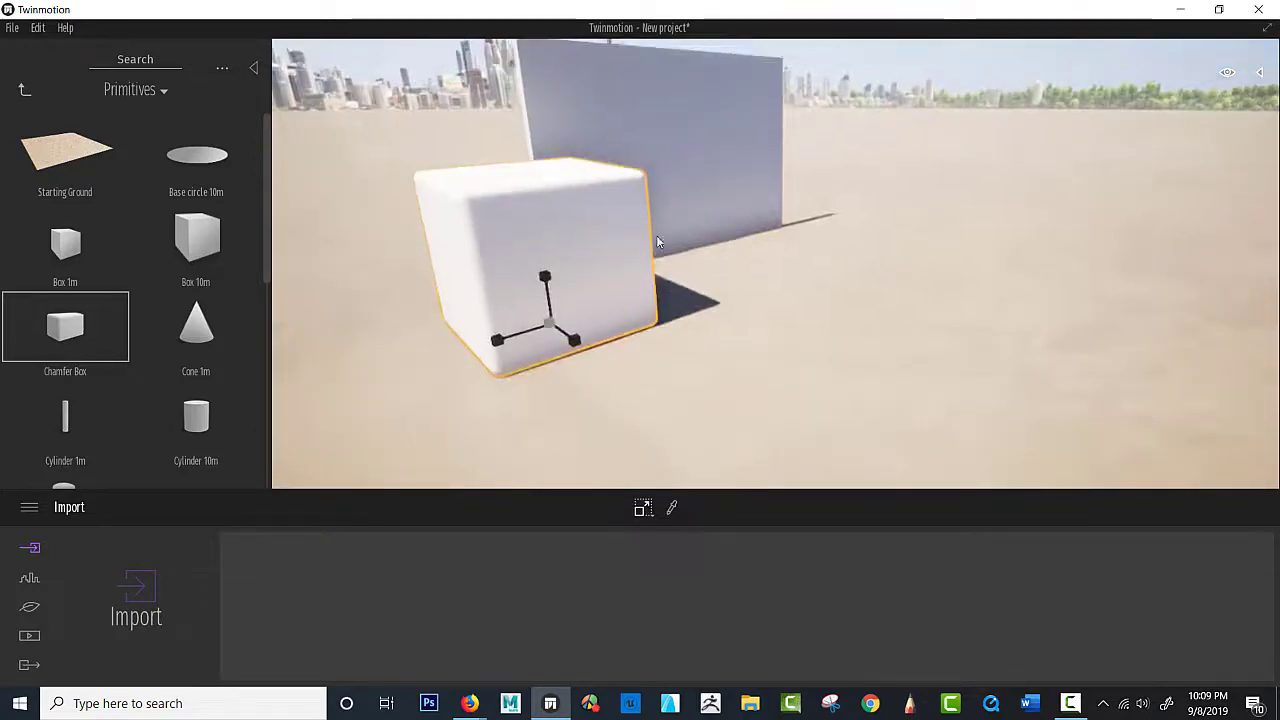
{"action": "left_click_drag", "start_coordinate": [658, 242], "coordinate": [728, 400]}
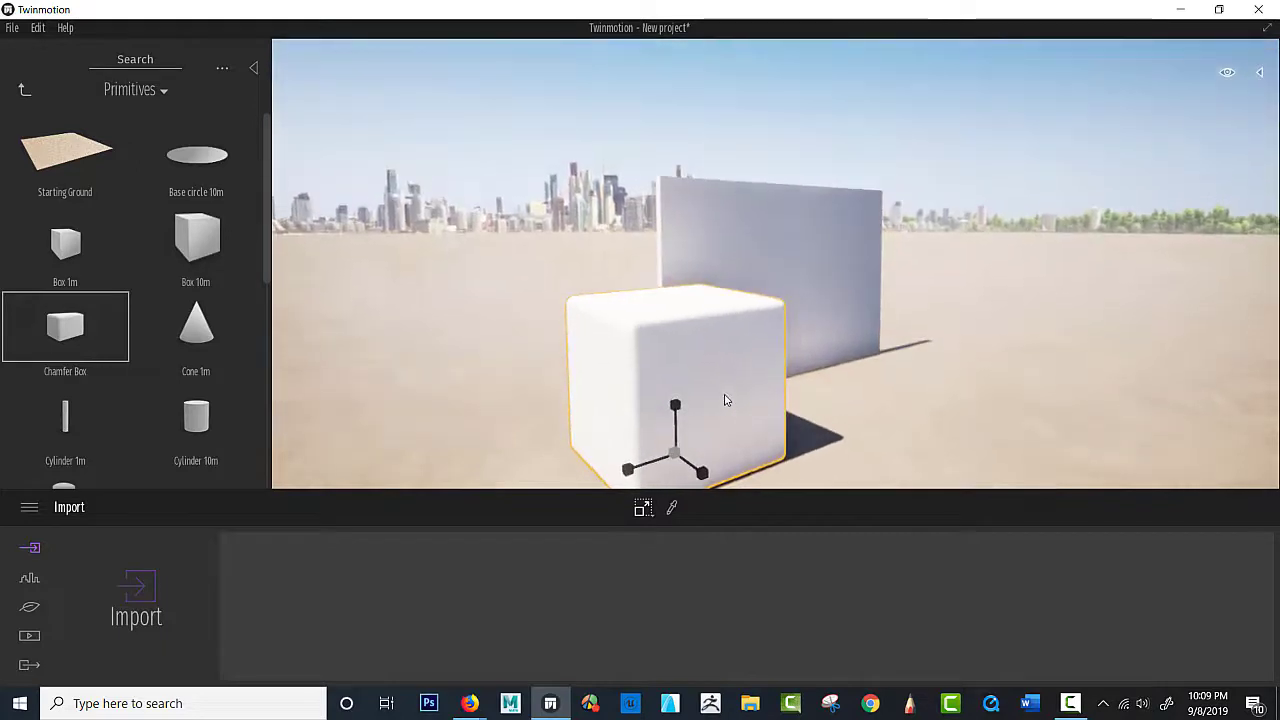